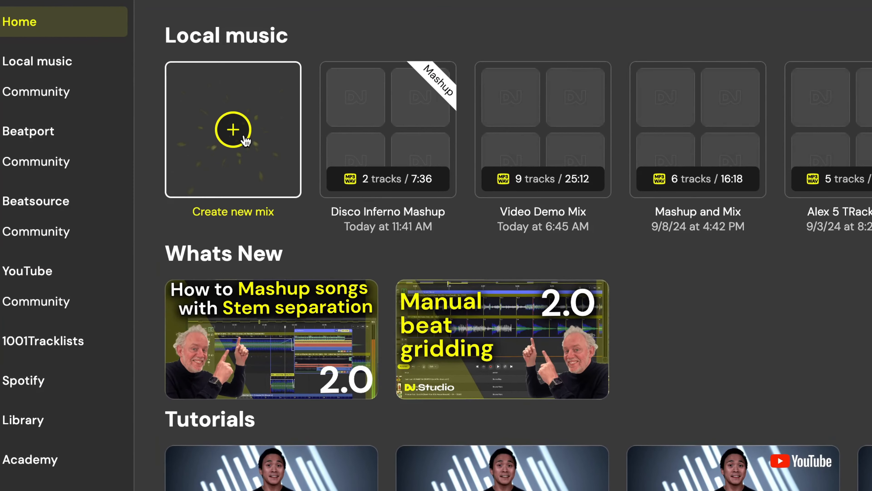
Start a brand new mix from the Home screen's Local music section.
left_click(233, 129)
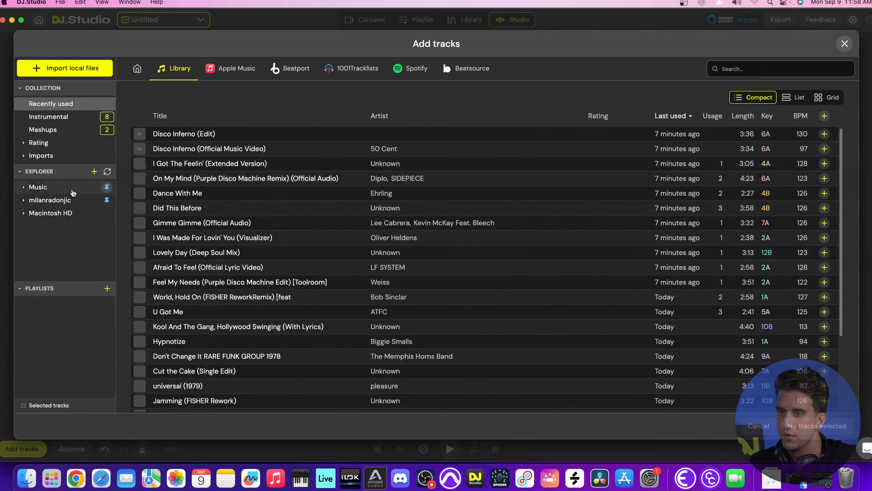
Select the Music folder's tracks from U Got Me (ATFC) to Feel My Needs (Weiss) for the mix.
left_click(31, 214)
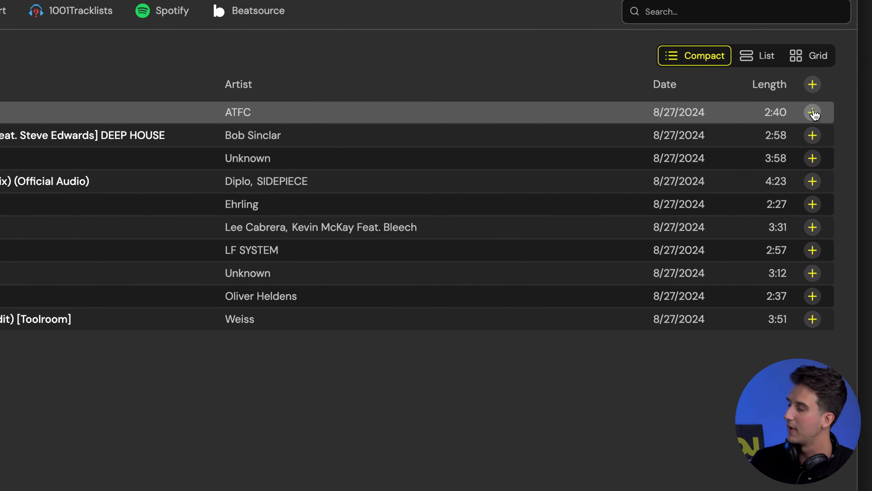
left_click(812, 112)
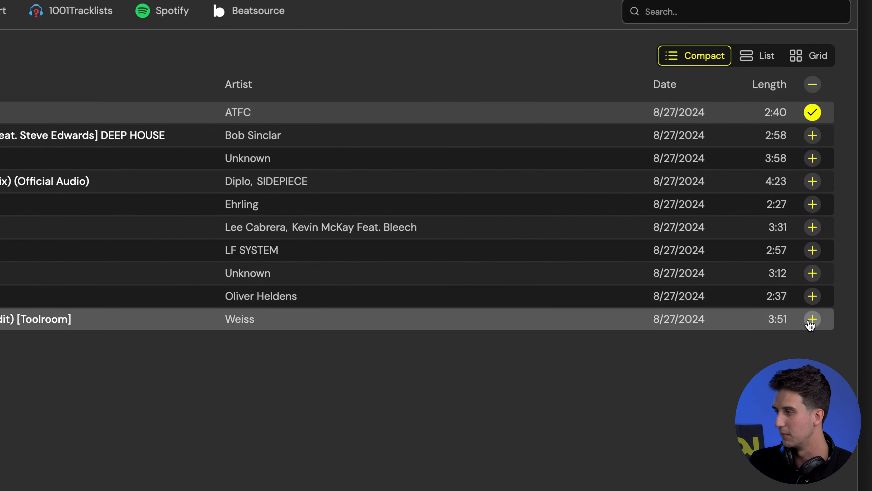
left_click(812, 318)
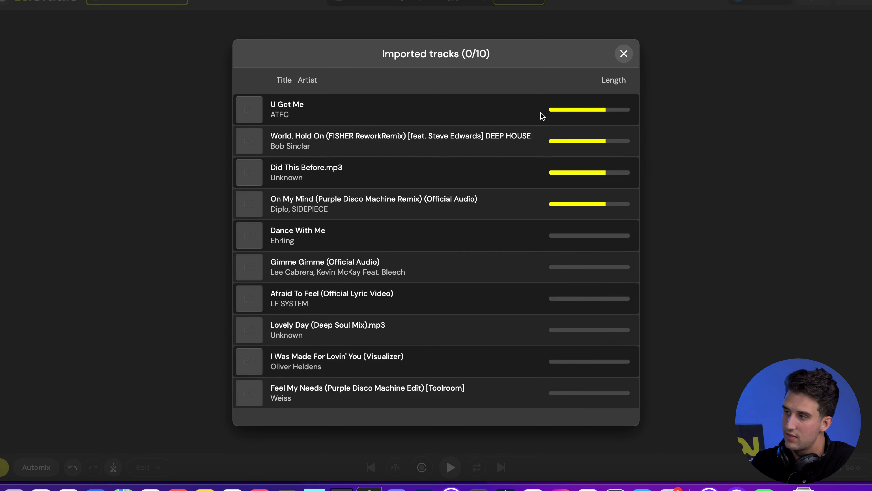
mouse_move(557, 89)
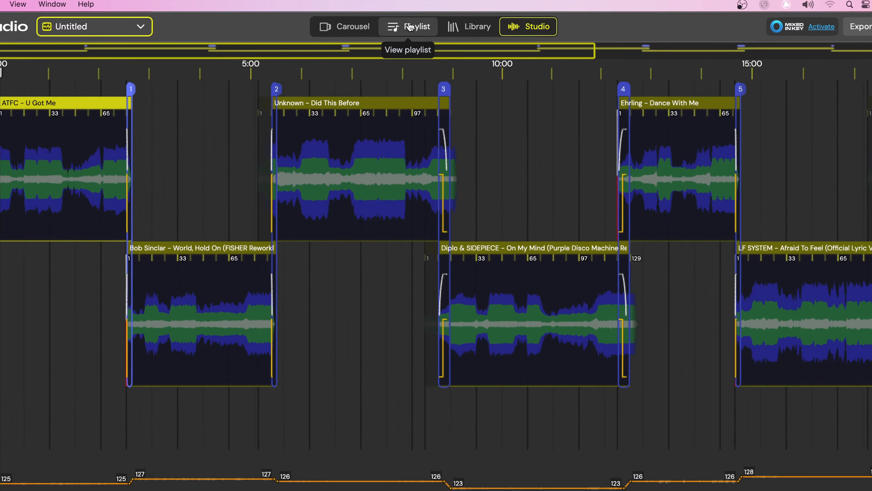
Compare the Carousel, Playlist and Studio views, settling on the ten-track Playlist view.
left_click(350, 26)
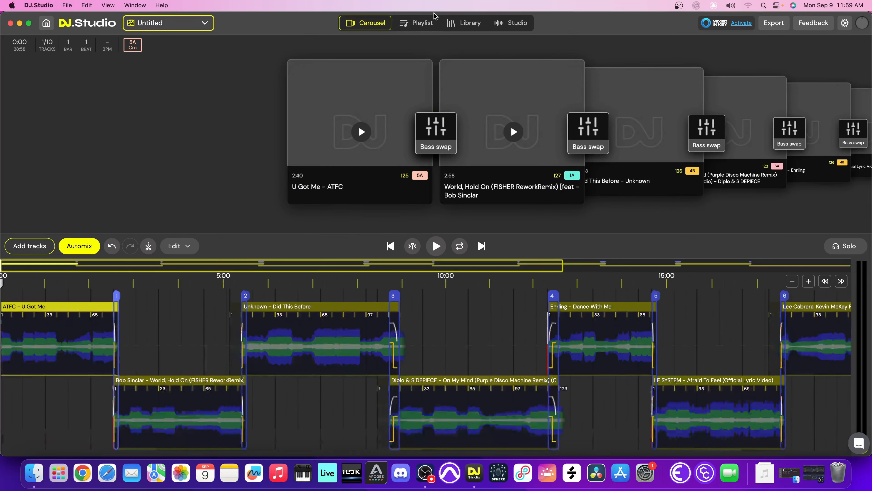
left_click(422, 23)
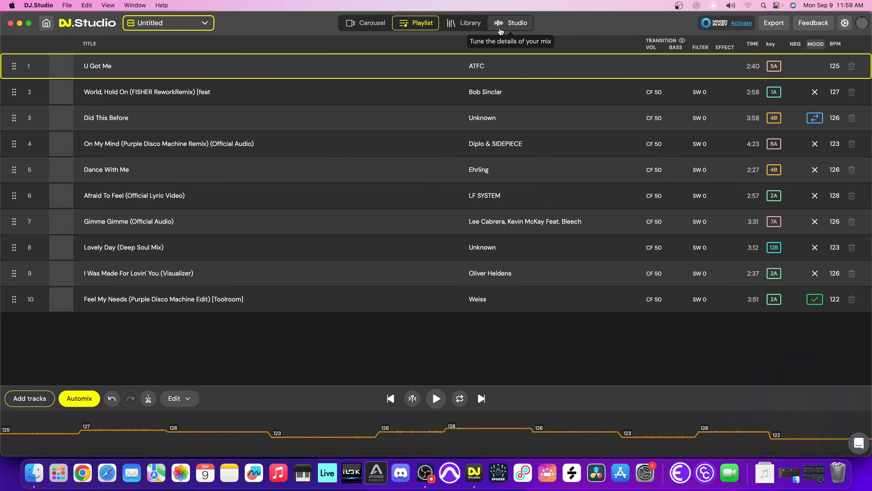
left_click(510, 23)
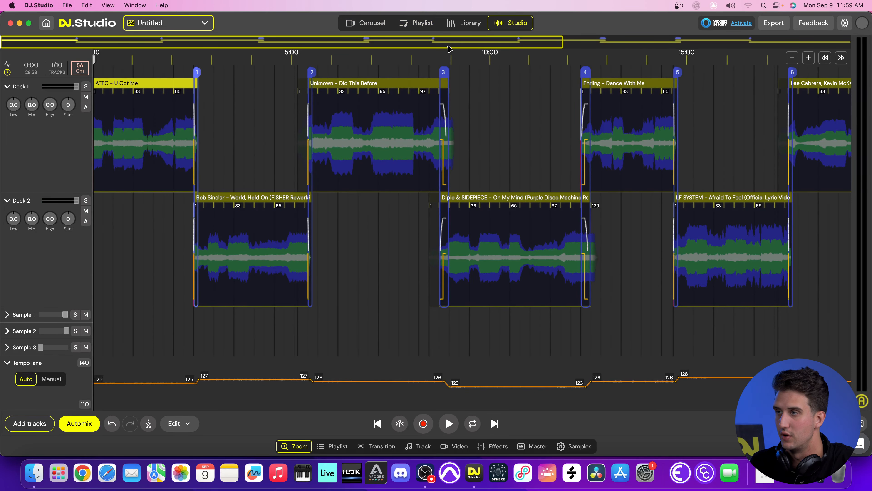
left_click(422, 22)
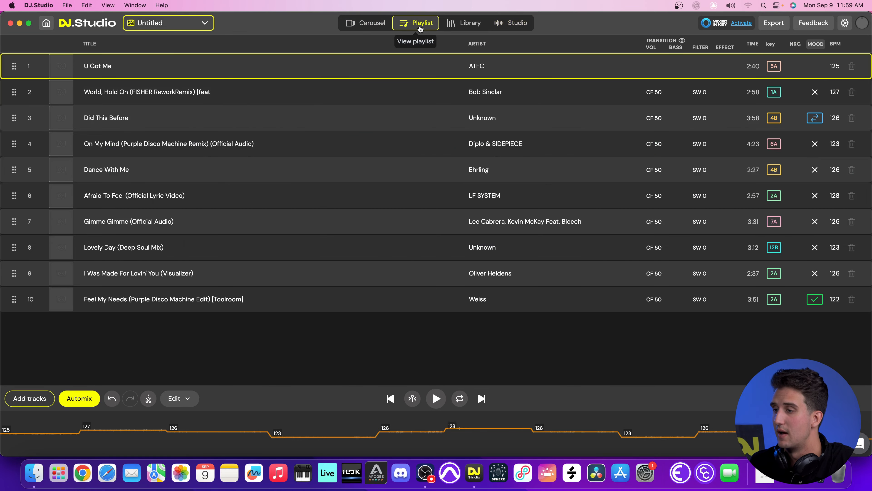
mouse_move(127, 50)
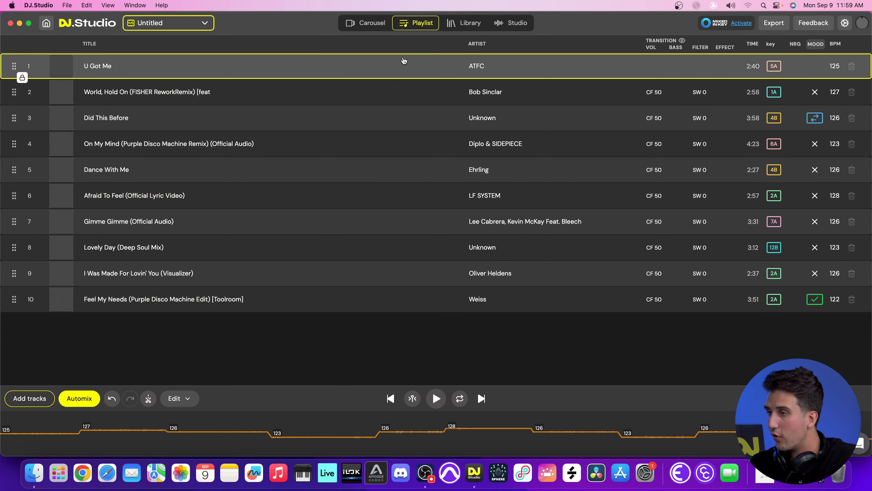
mouse_move(274, 30)
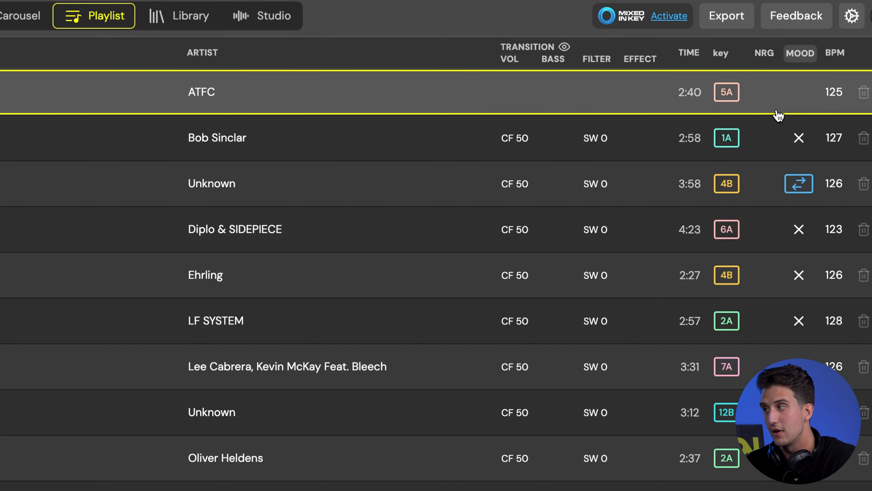
mouse_move(799, 138)
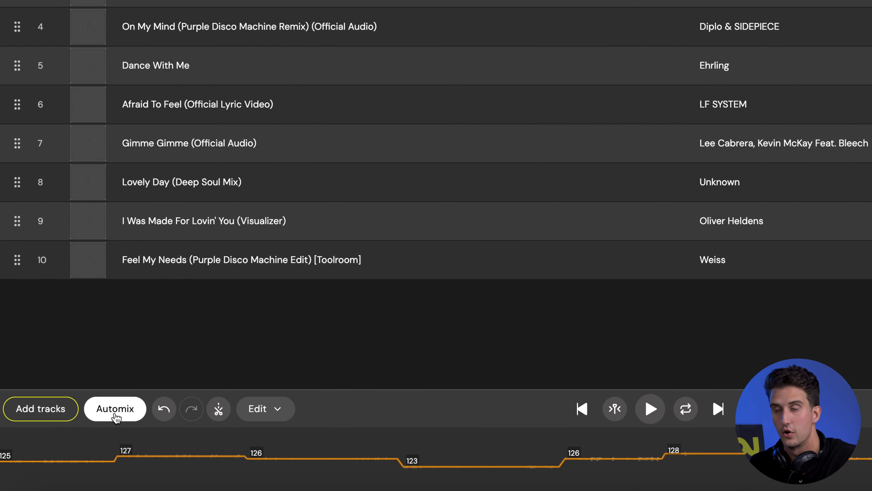
Run Automix to reorder the ten tracks into a harmonic sequence.
left_click(115, 409)
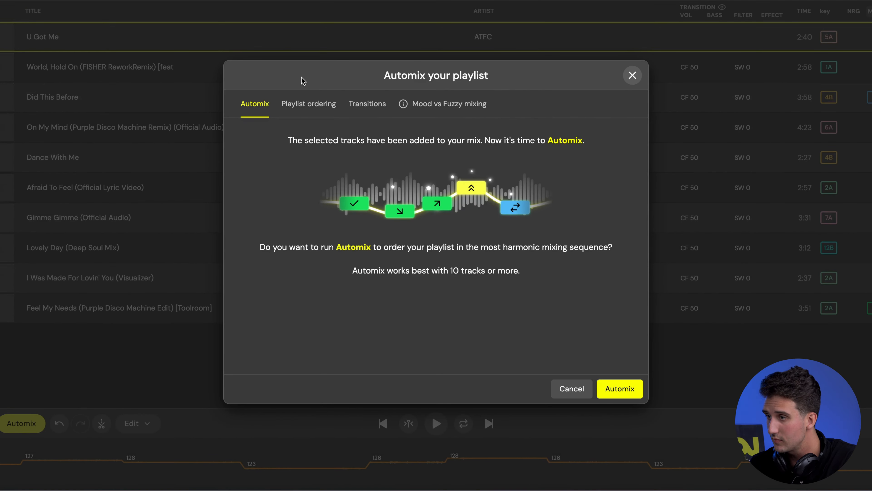
left_click(367, 104)
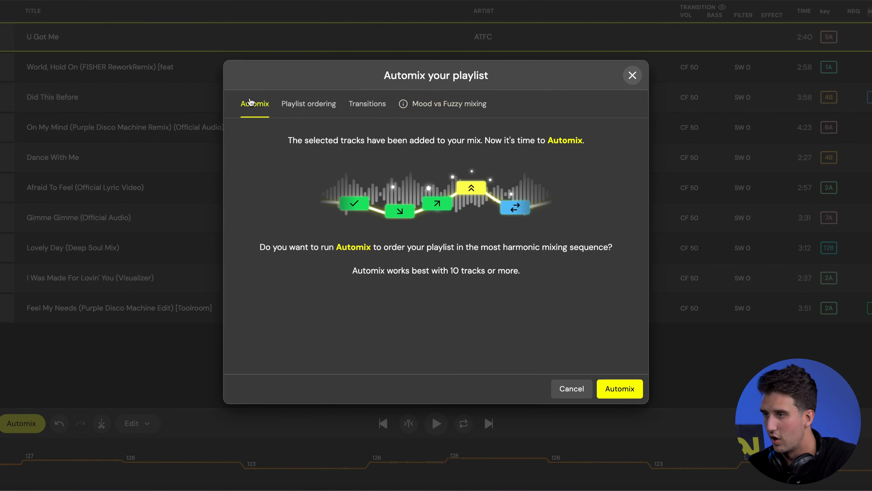
mouse_move(562, 320)
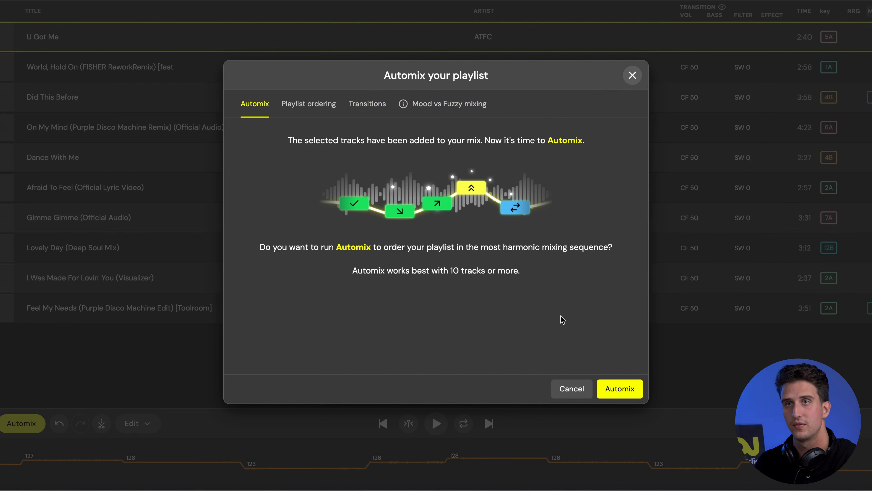
left_click(619, 389)
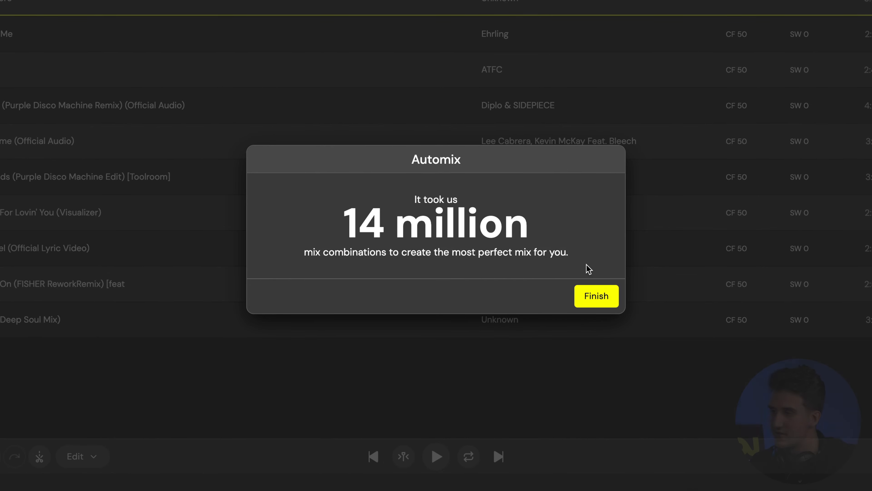
Finish the Automix result to return to the reordered playlist with mood icons.
left_click(595, 295)
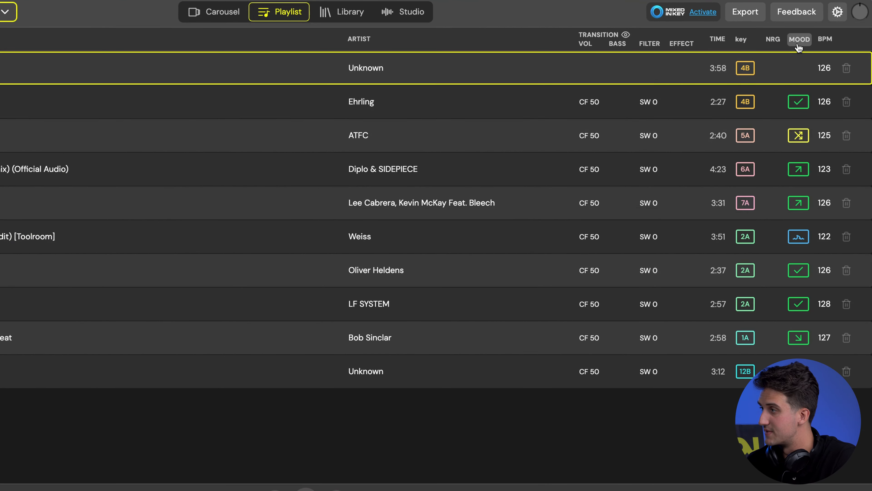
Review the Key harmony details for Ehrling's Dance With Me (4B) and its mood labels.
left_click(797, 101)
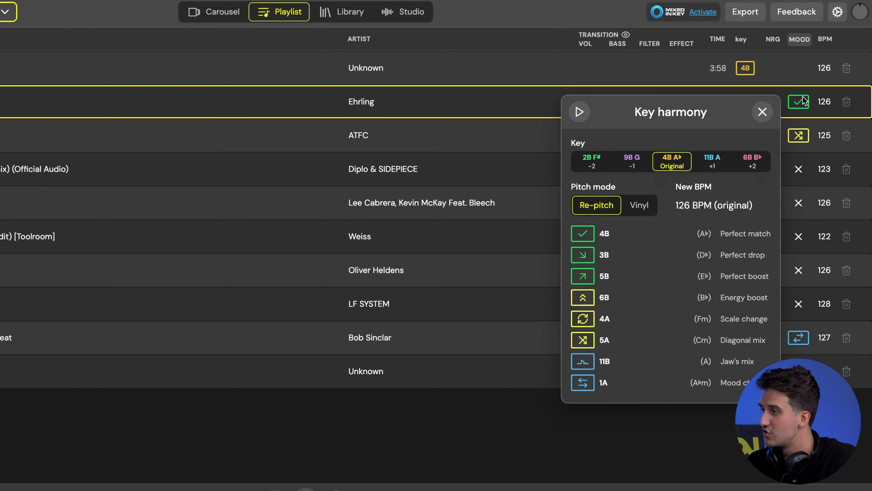
scroll("down", 3)
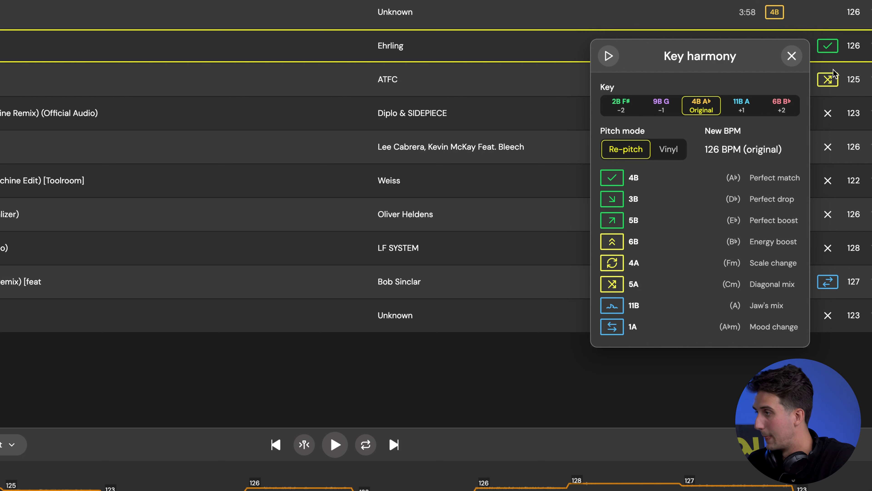
mouse_move(772, 179)
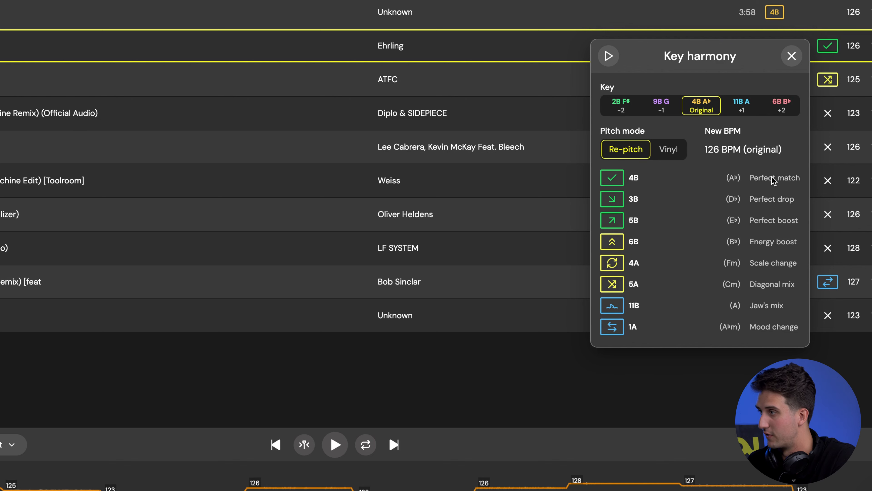
left_click(791, 55)
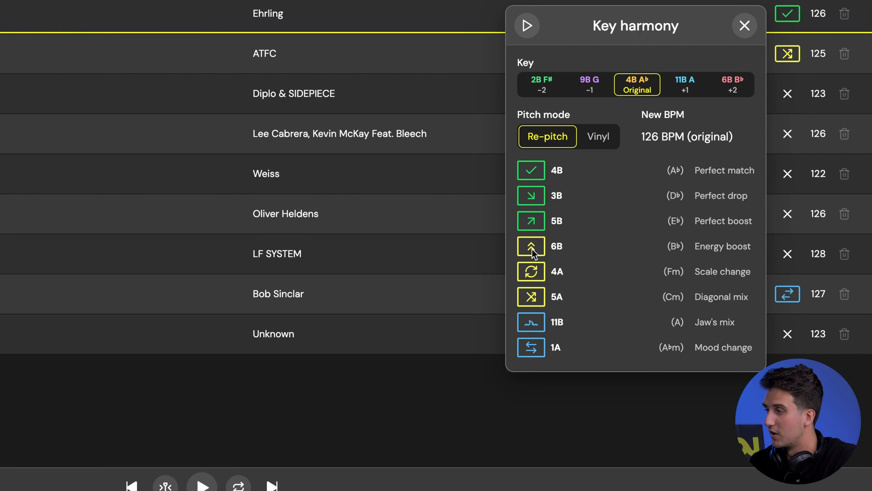
mouse_move(726, 204)
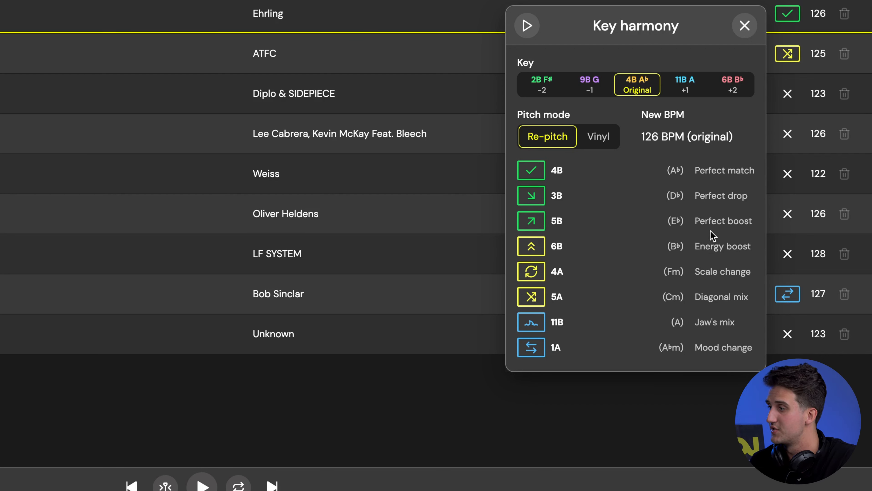
mouse_move(704, 283)
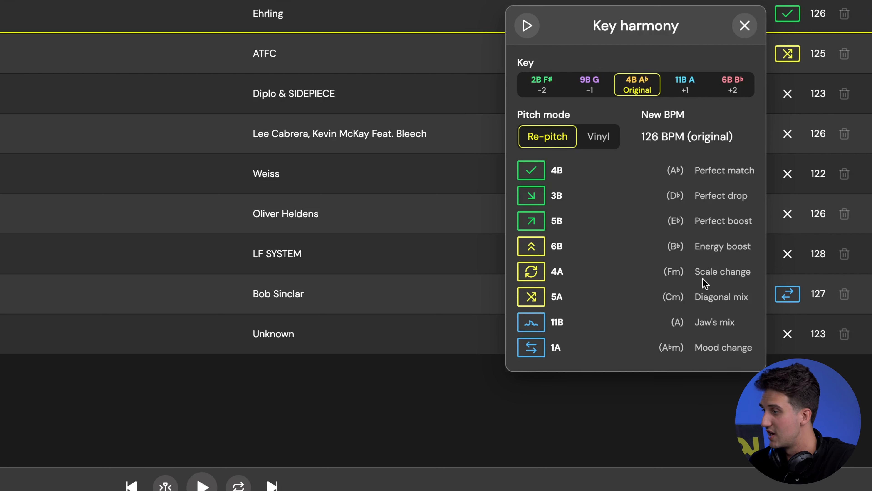
mouse_move(712, 323)
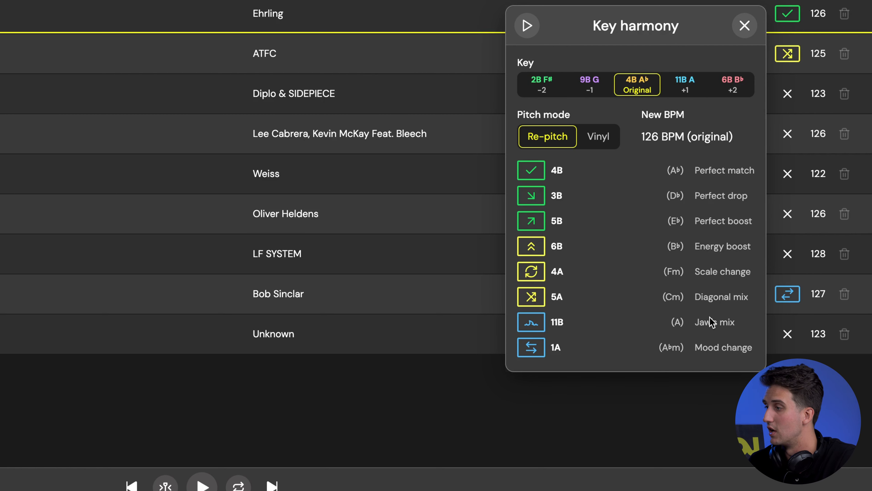